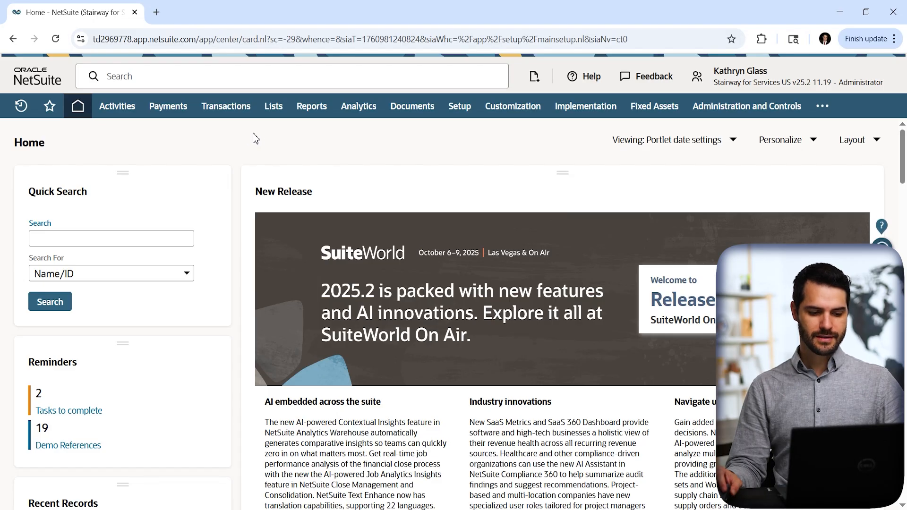
pyautogui.moveTo(561, 155)
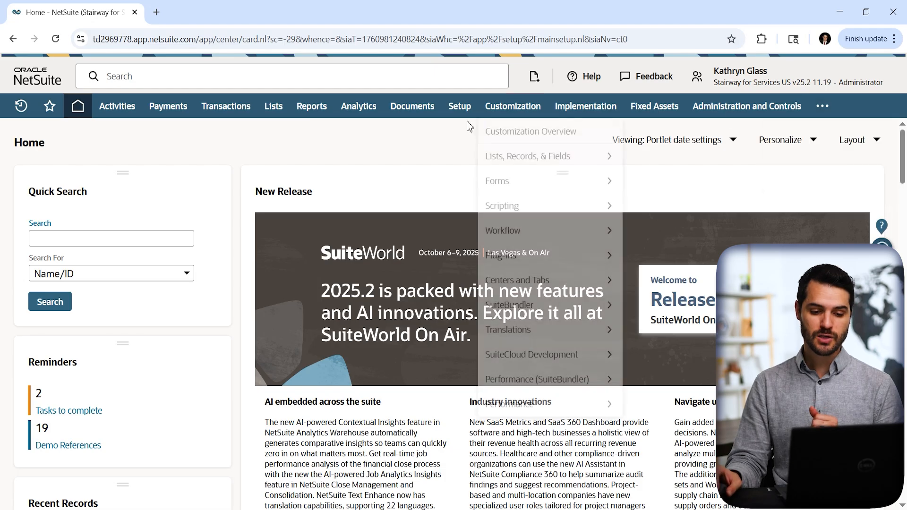
# - Bring up the Setup menu listing Setup Manager, Company, Accounting and other setup areas
pyautogui.click(459, 106)
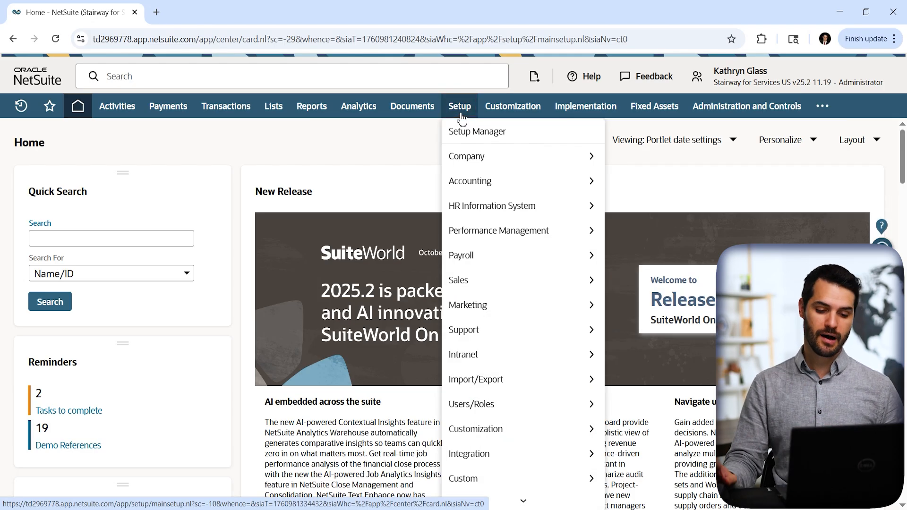
pyautogui.moveTo(465, 156)
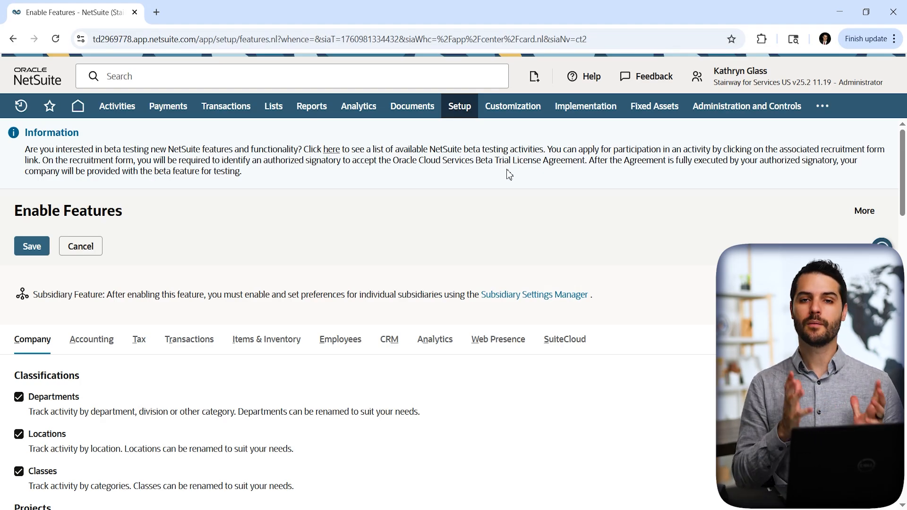
pyautogui.scroll(-3)
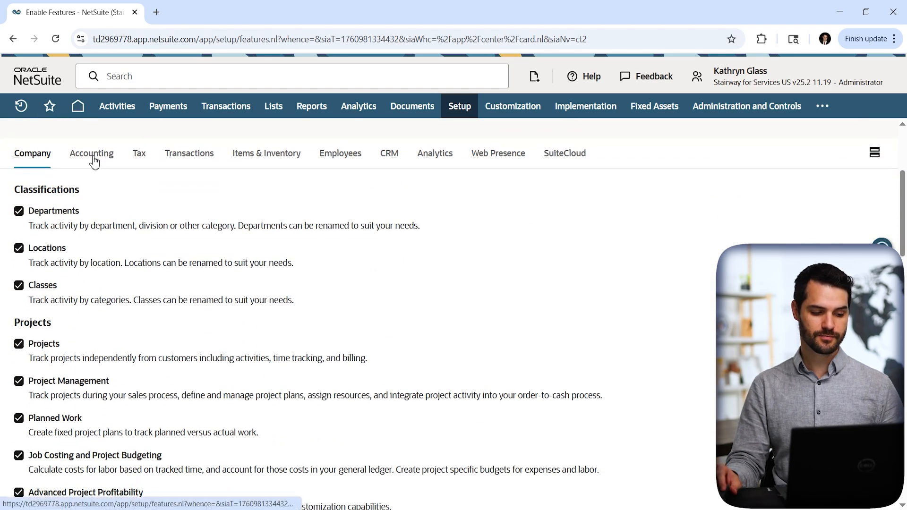
pyautogui.click(189, 153)
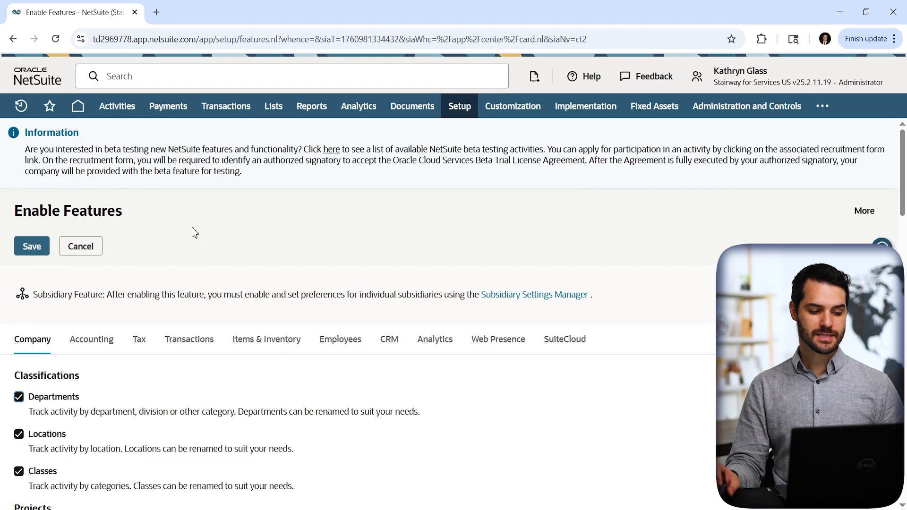
pyautogui.moveTo(208, 254)
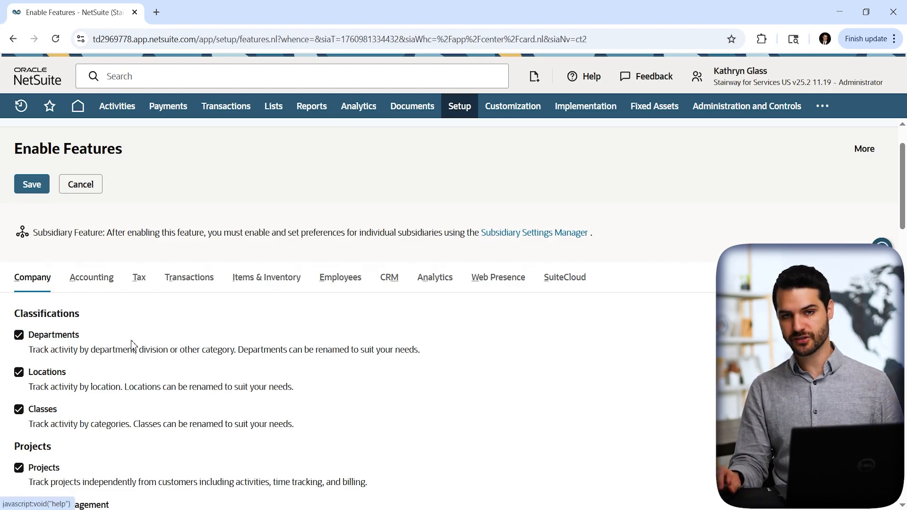
pyautogui.click(79, 334)
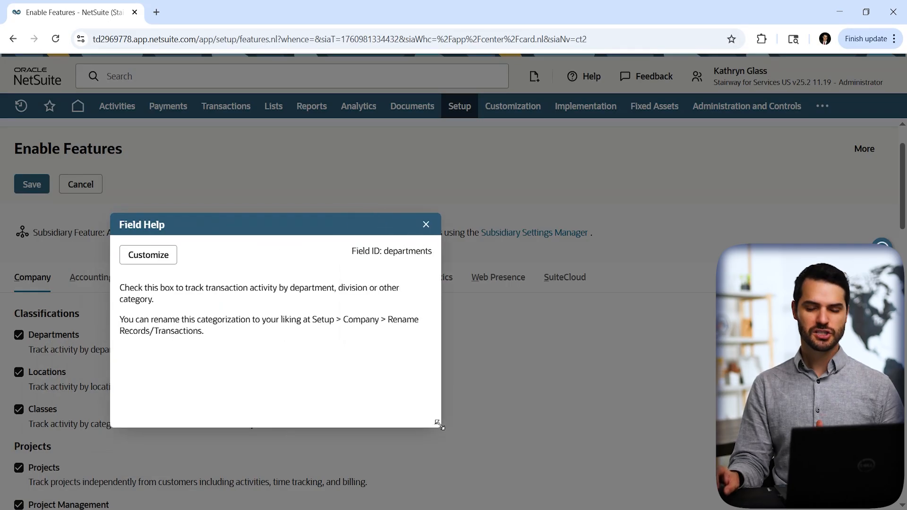
pyautogui.click(426, 225)
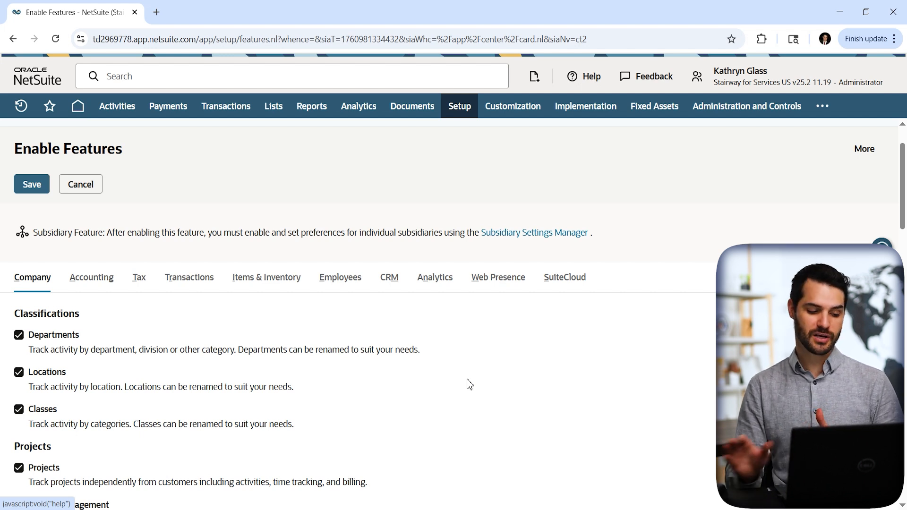
pyautogui.scroll(-3)
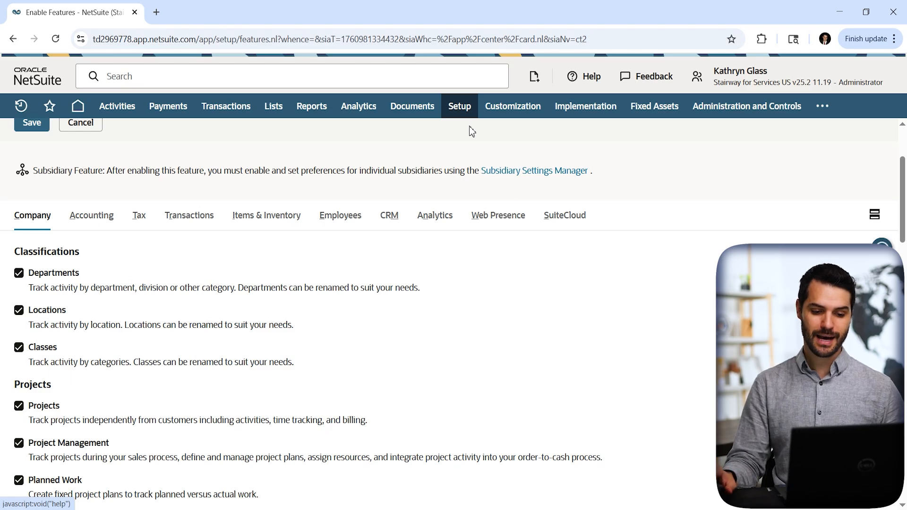
# - Bring up the Setup menu and browse down the Company submenu toward Accounting
pyautogui.click(459, 105)
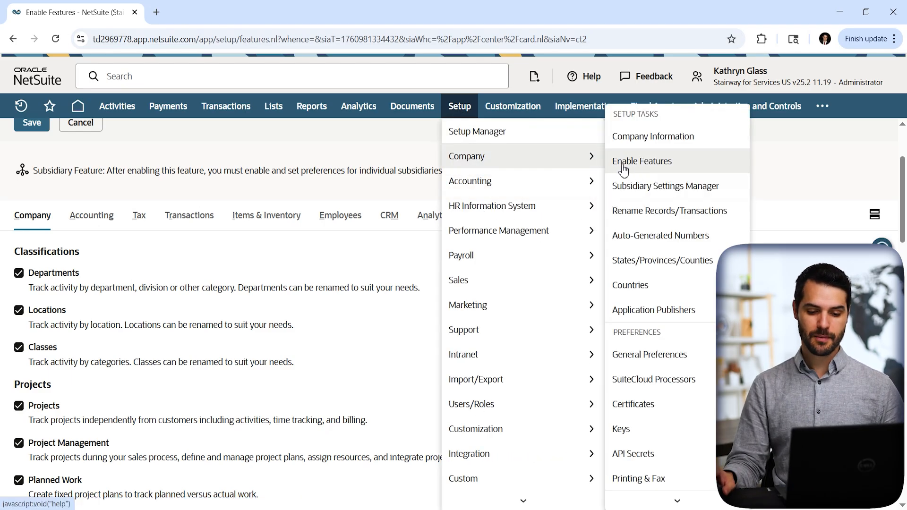
pyautogui.scroll(-3)
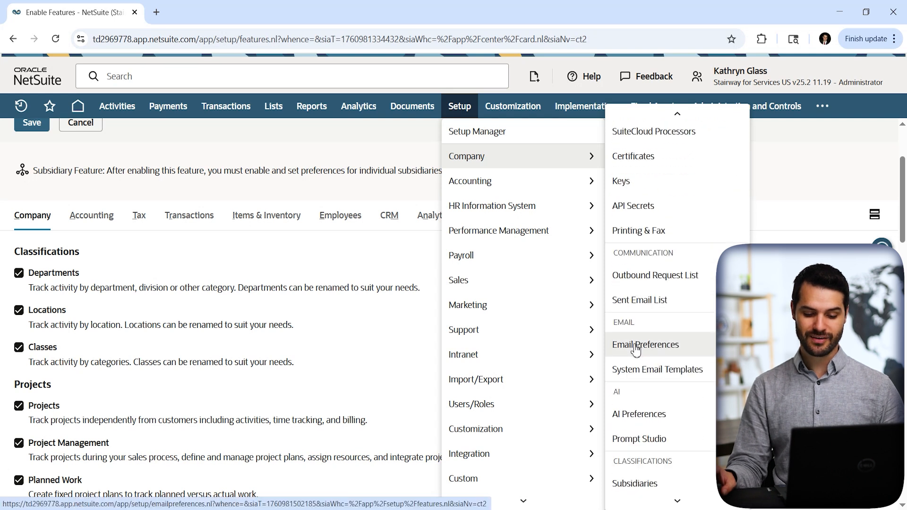
pyautogui.moveTo(470, 181)
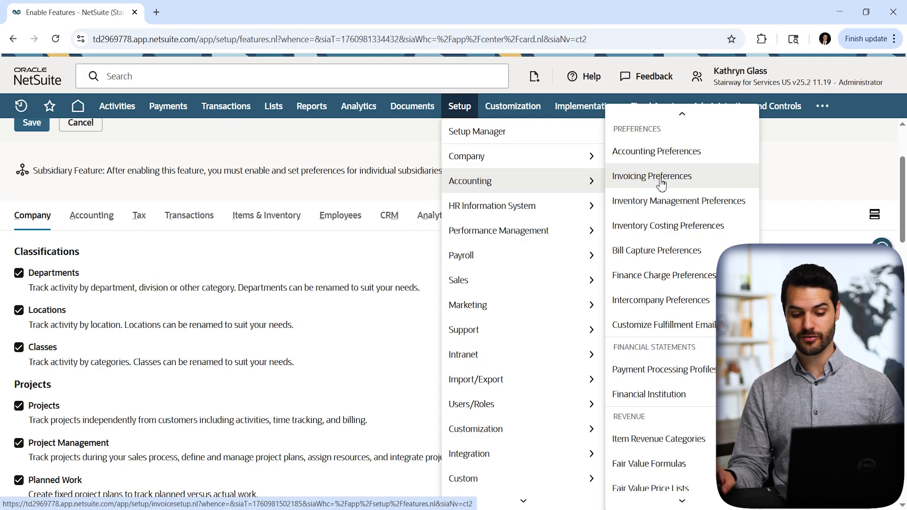
pyautogui.moveTo(663, 275)
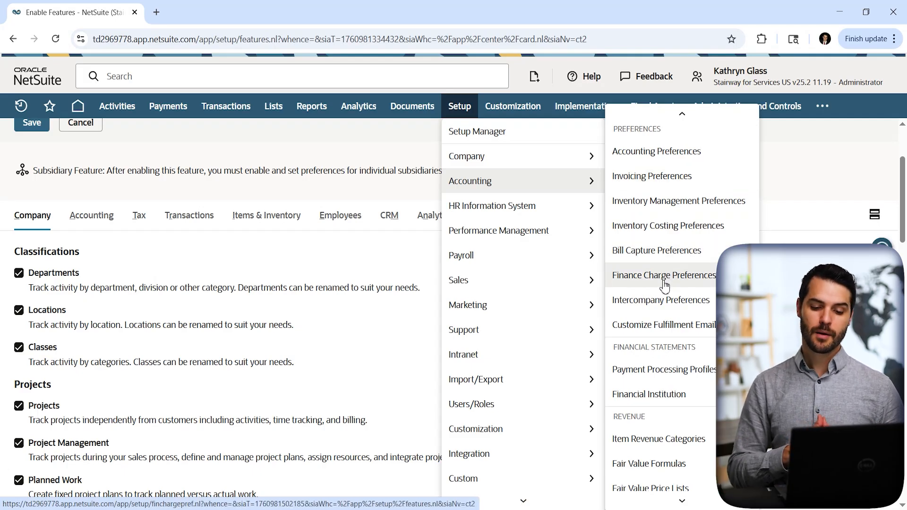
pyautogui.moveTo(655, 151)
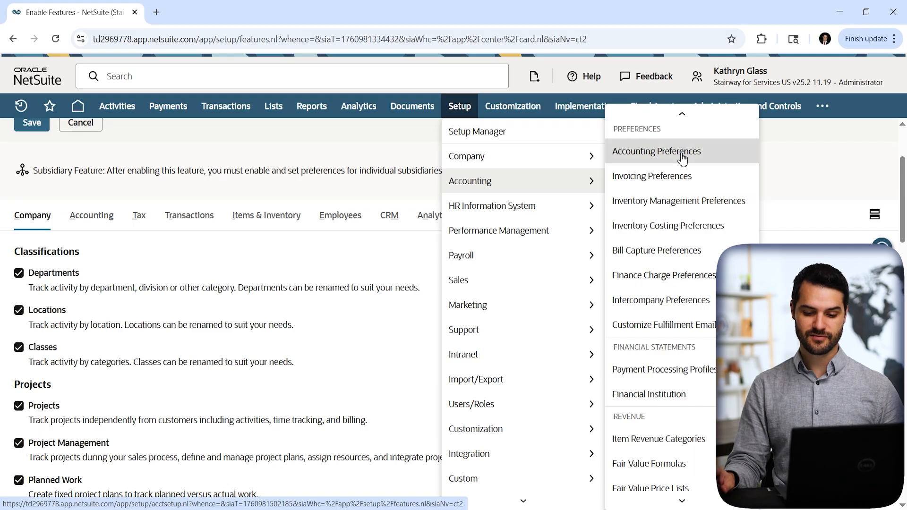
# - Go to Accounting Preferences and review the General Ledger settings down the General subtab
pyautogui.click(656, 151)
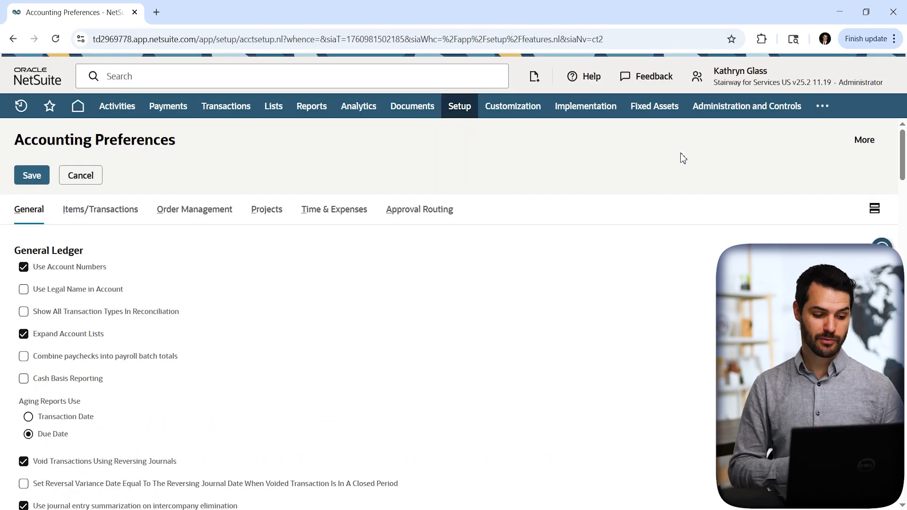
pyautogui.scroll(-3)
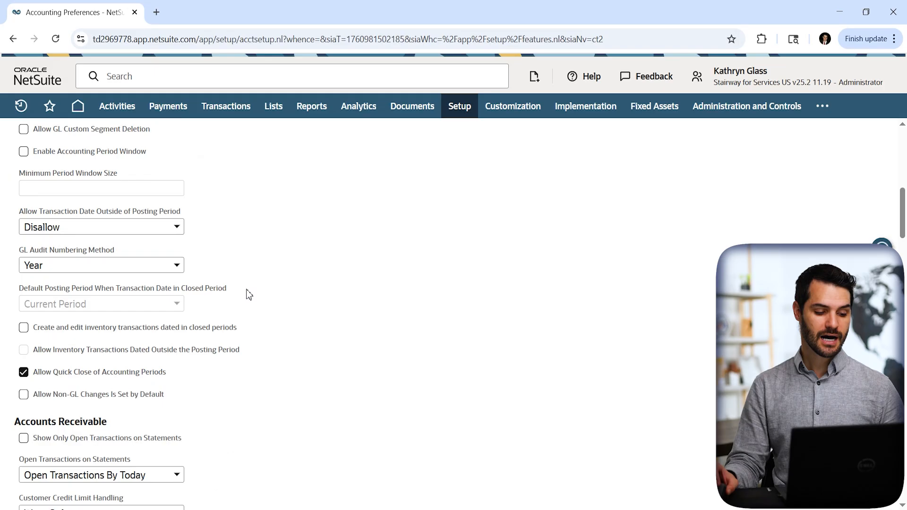
pyautogui.scroll(-3)
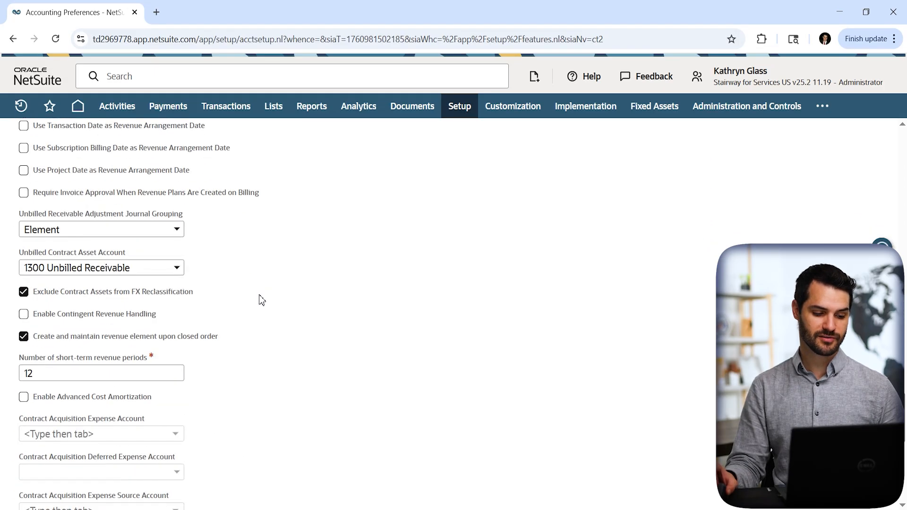
pyautogui.scroll(-3)
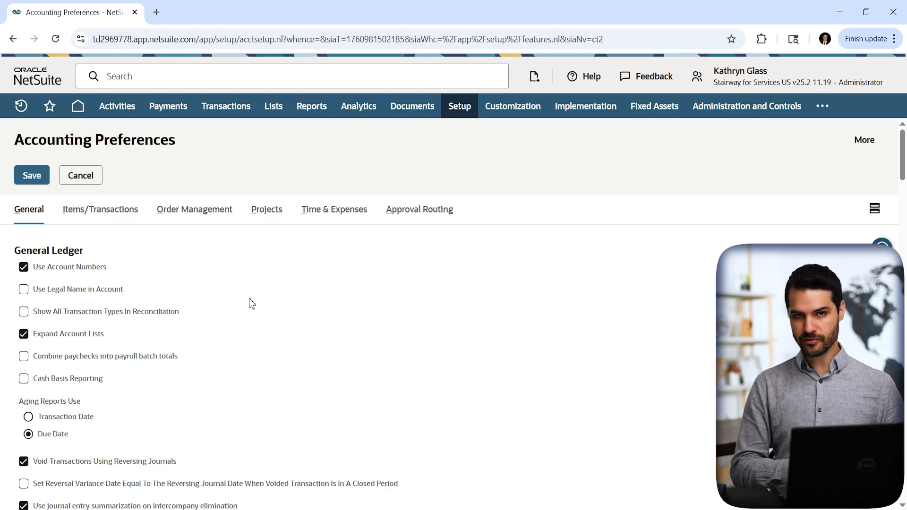
# - Show the extra navigation menu with Deduction Management, SuiteApps and Support over Accounting Preferences
pyautogui.click(821, 106)
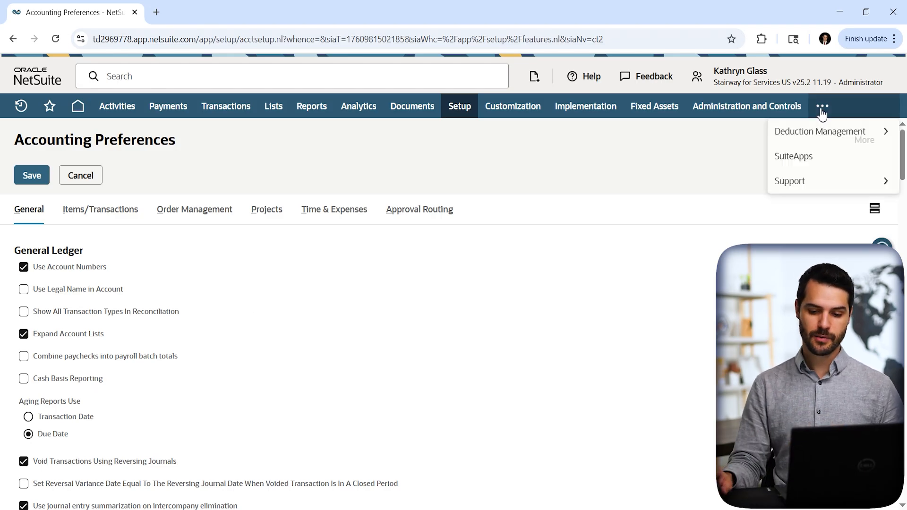
pyautogui.moveTo(788, 180)
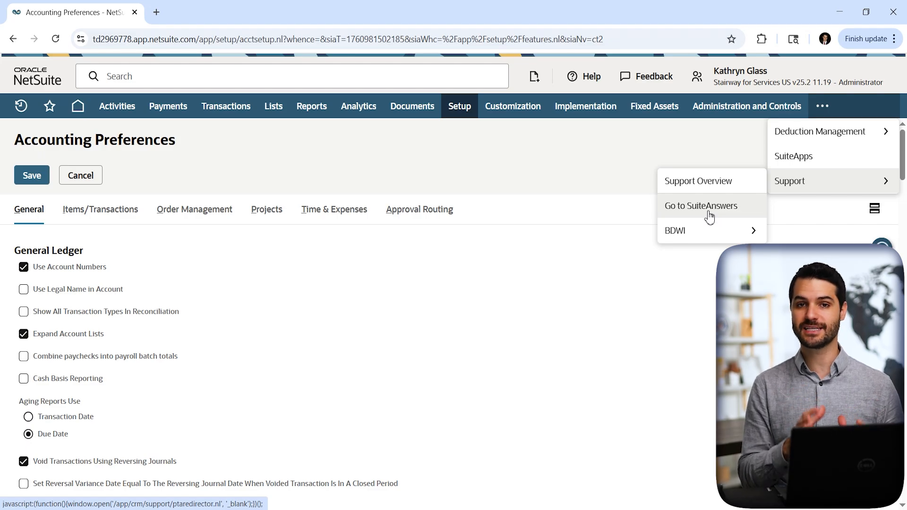
pyautogui.moveTo(504, 163)
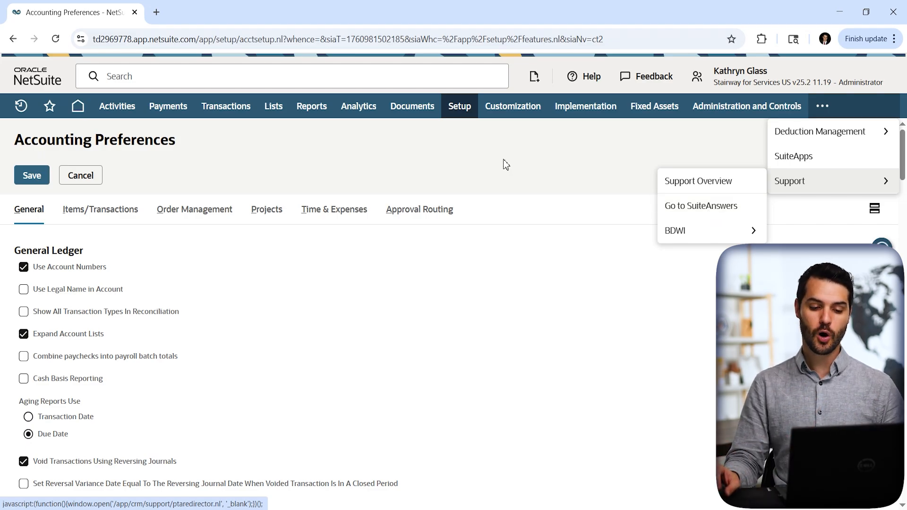
# - Navigate to the Setup Manager welcome page and focus its Setup Manager Search box
pyautogui.click(460, 106)
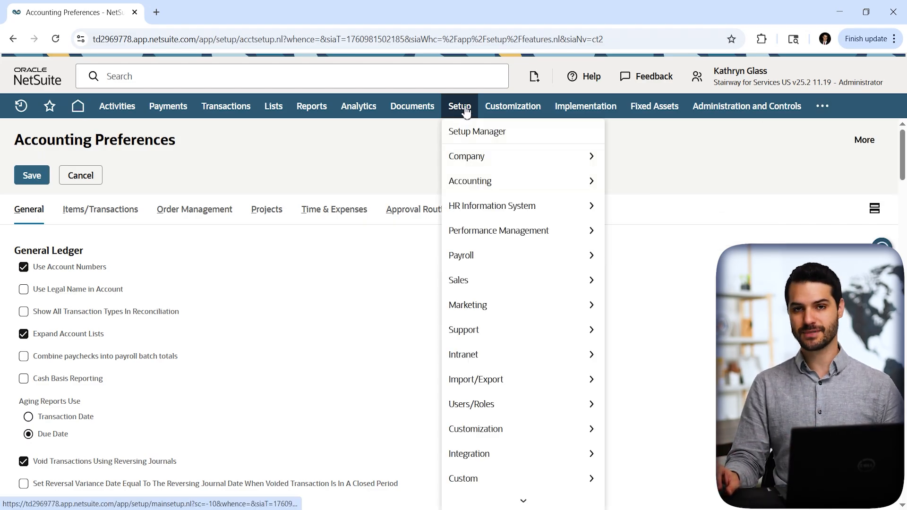
pyautogui.click(476, 131)
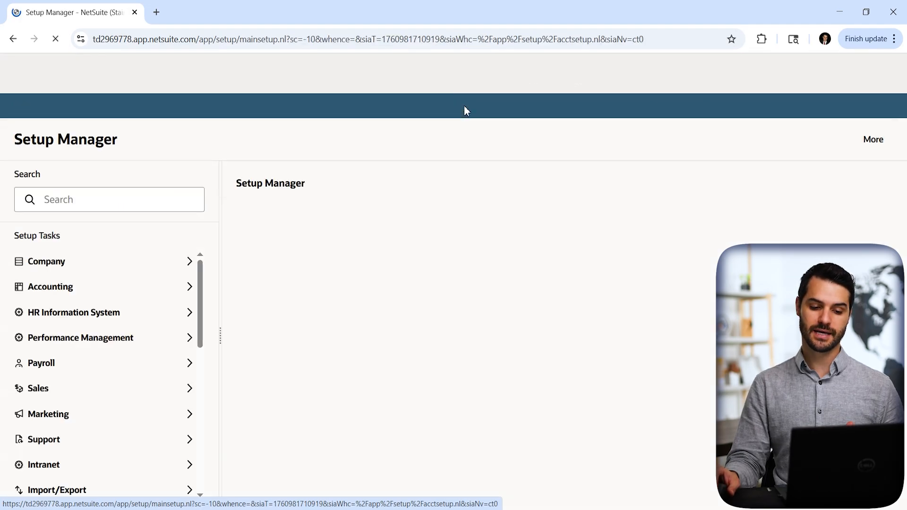
pyautogui.click(459, 106)
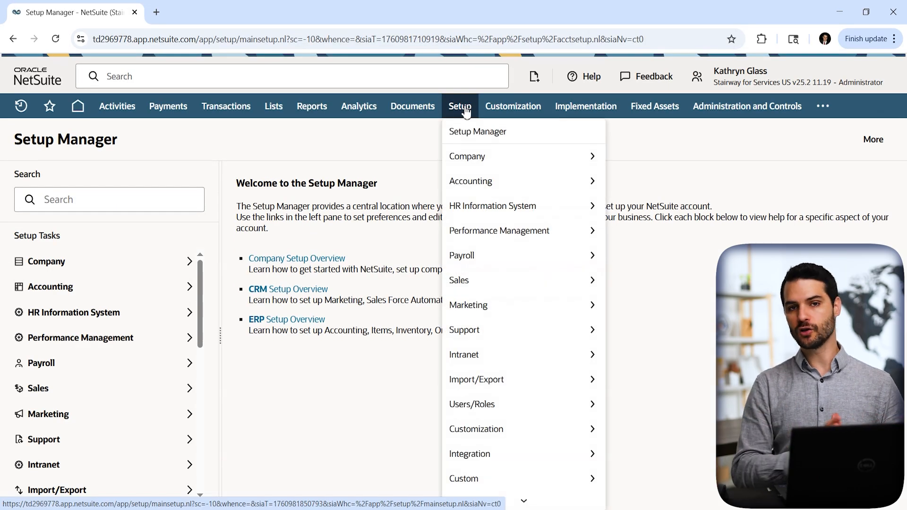
pyautogui.click(388, 147)
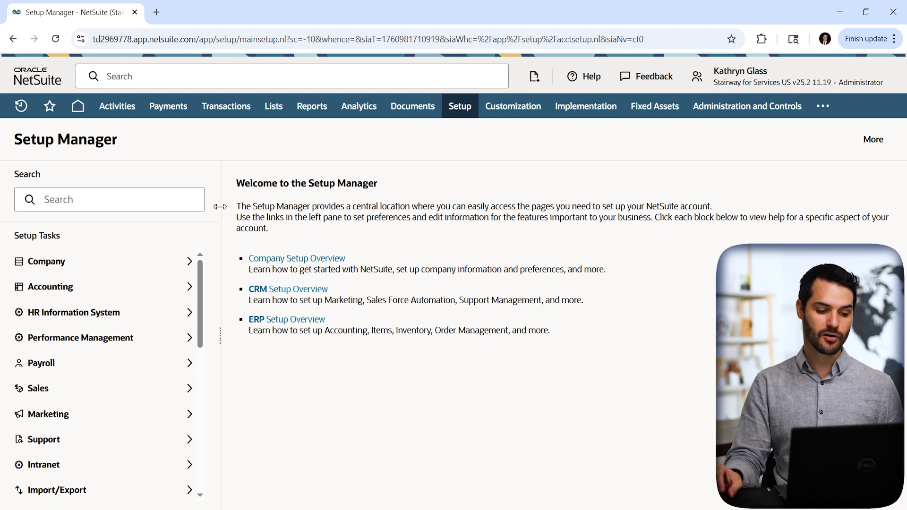
pyautogui.click(109, 200)
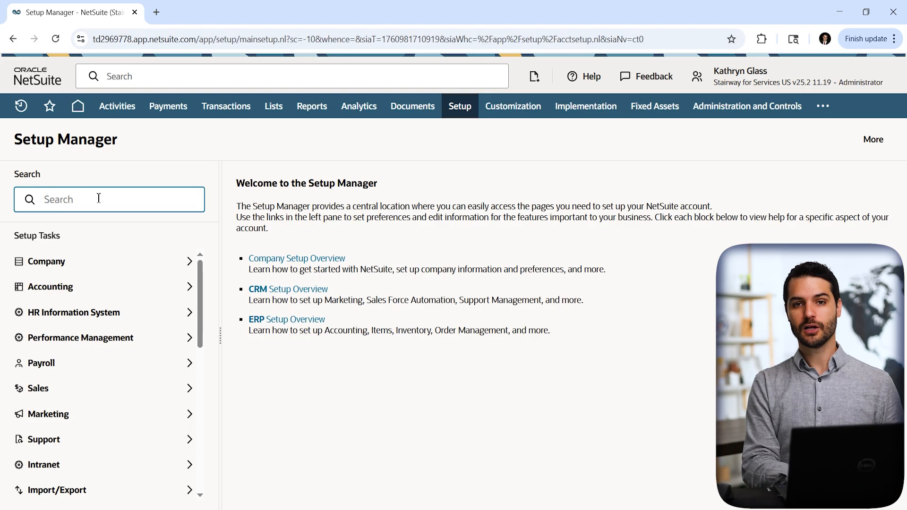
# - Search the setup tasks for 'invoic' and review the Invoicing Preferences result and its preview
pyautogui.write('i')
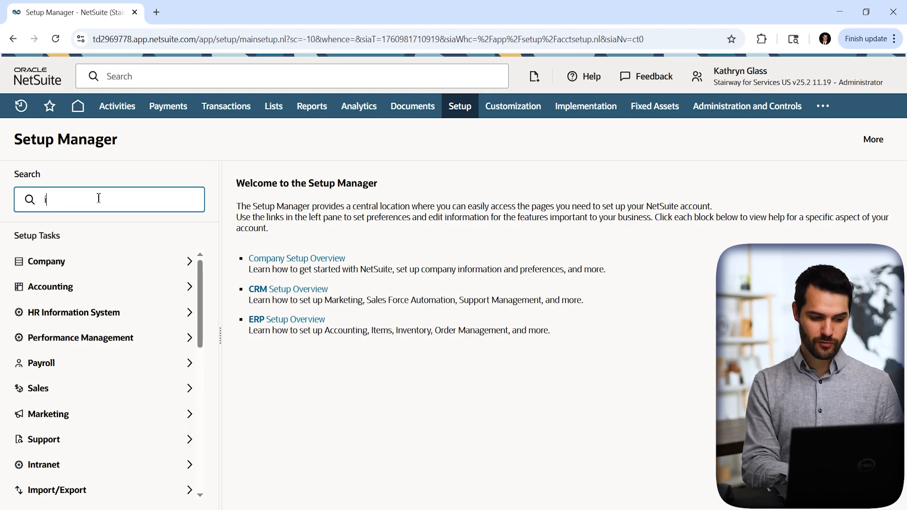
pyautogui.write('invoic')
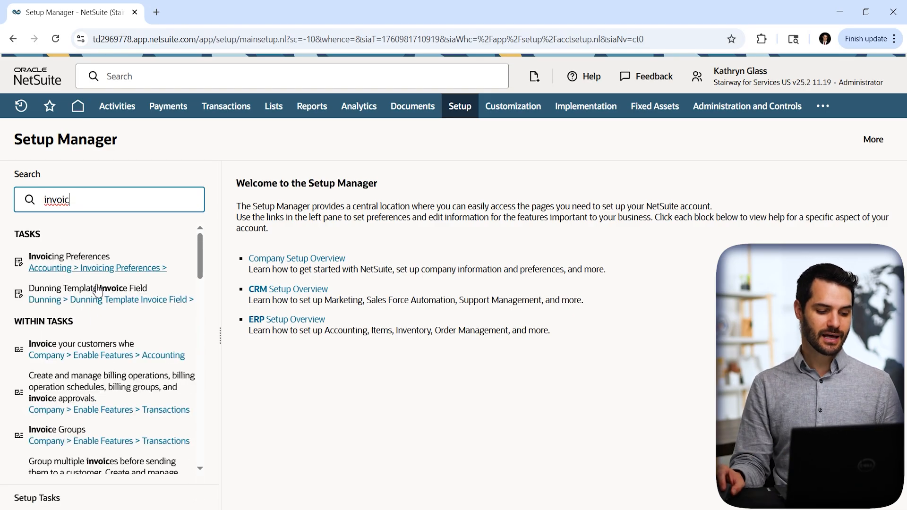
pyautogui.scroll(-3)
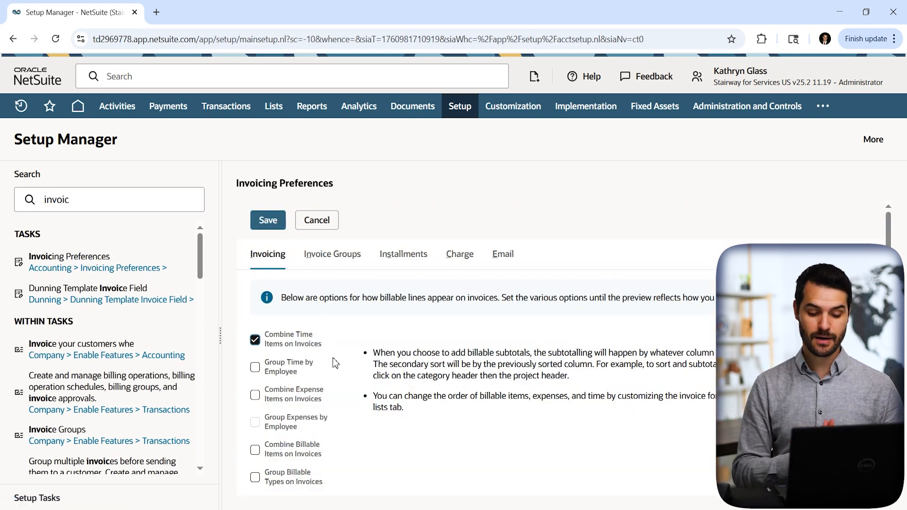
pyautogui.scroll(-3)
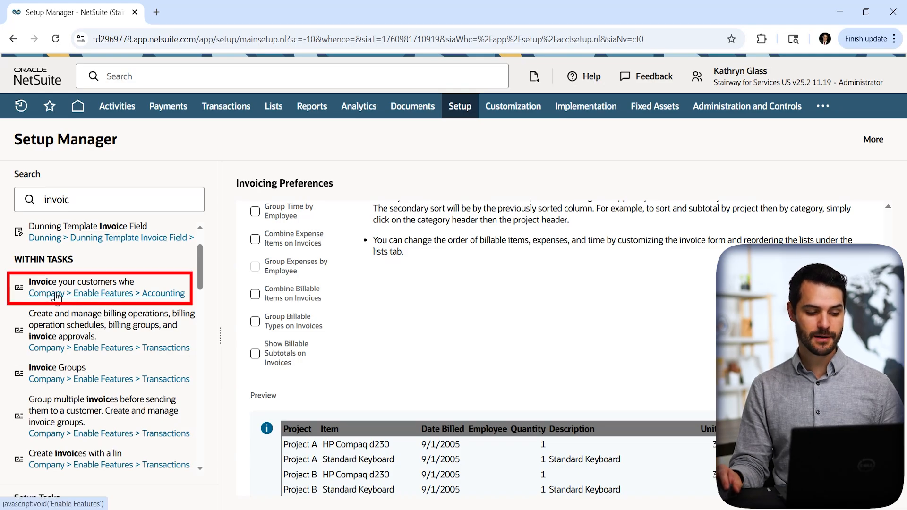
pyautogui.moveTo(96, 287)
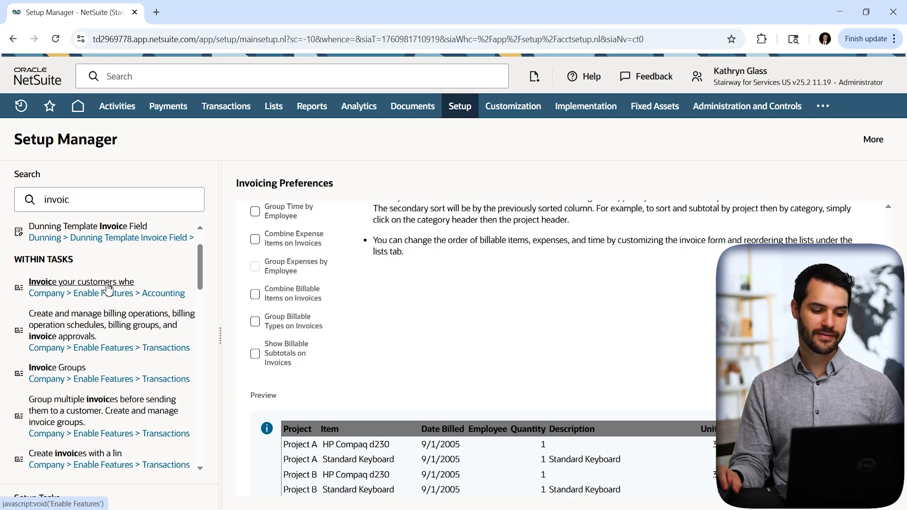
# - Go to the 'Invoice your customers' Enable Features result and review down to Invoice Groups
pyautogui.click(82, 281)
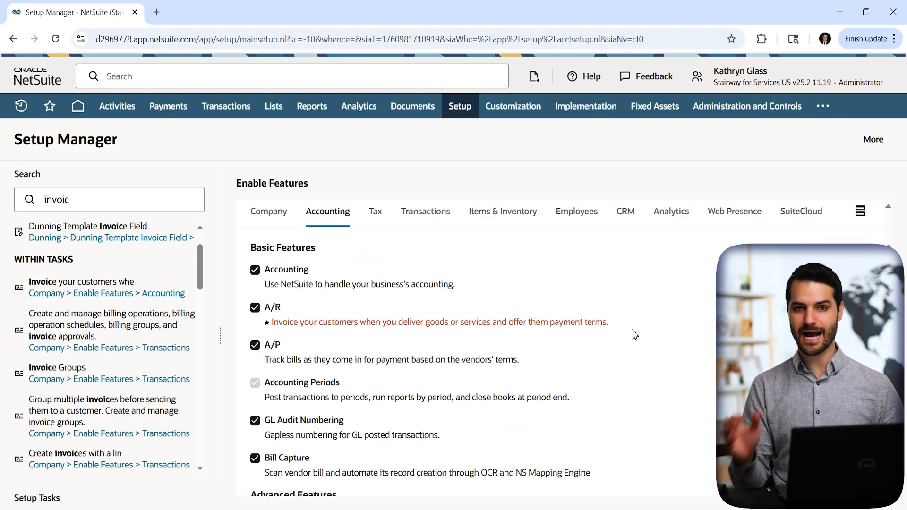
pyautogui.moveTo(555, 322)
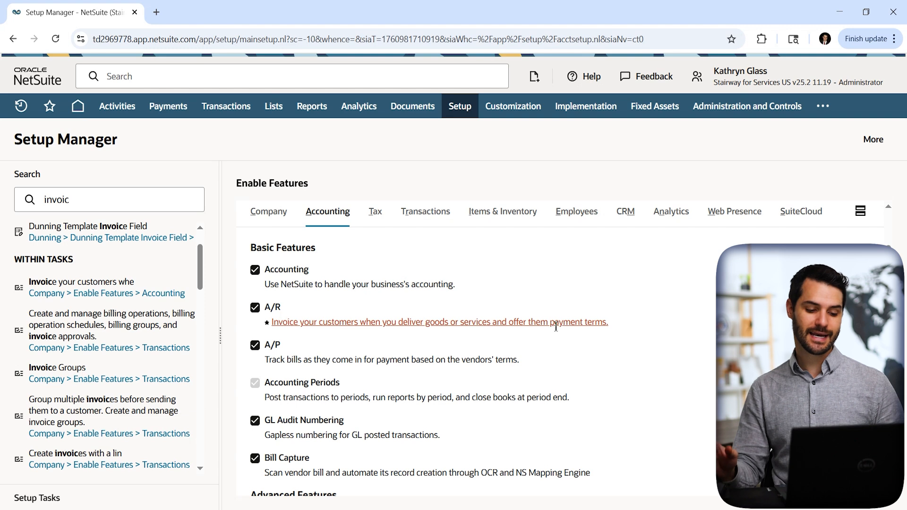
pyautogui.moveTo(307, 332)
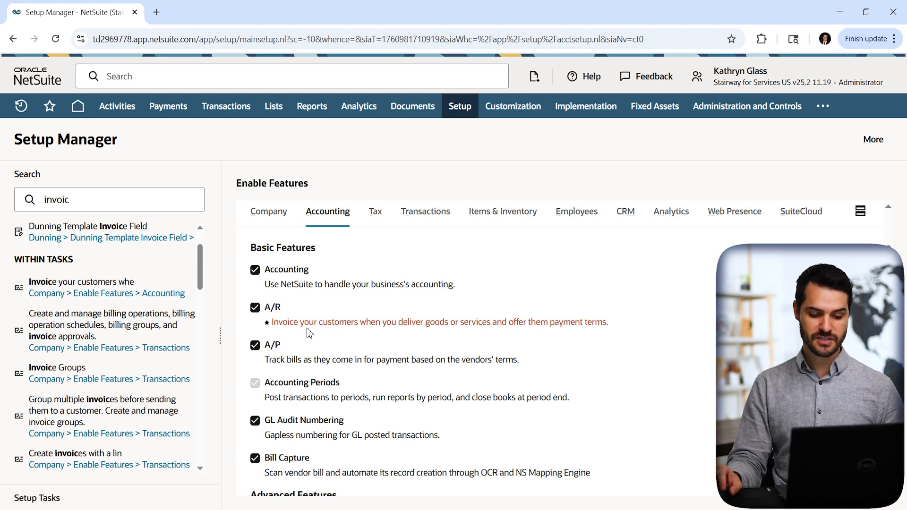
pyautogui.scroll(-3)
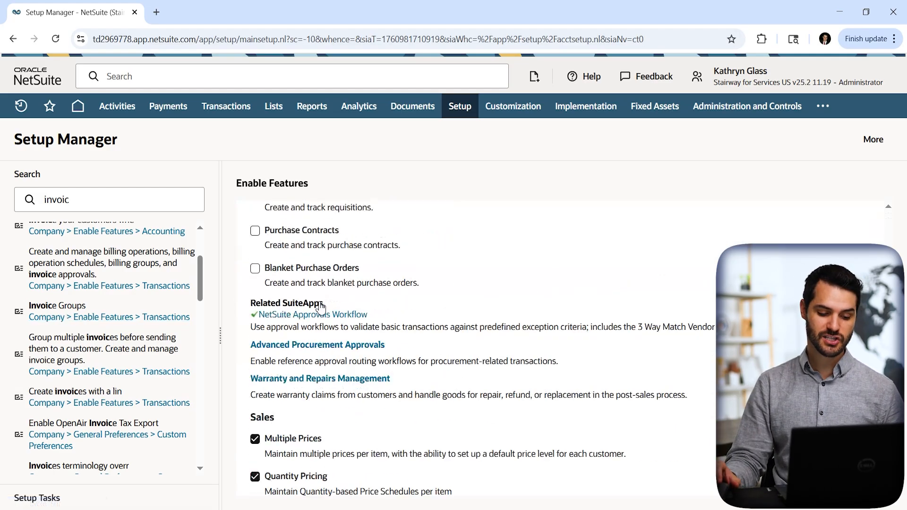
pyautogui.scroll(-3)
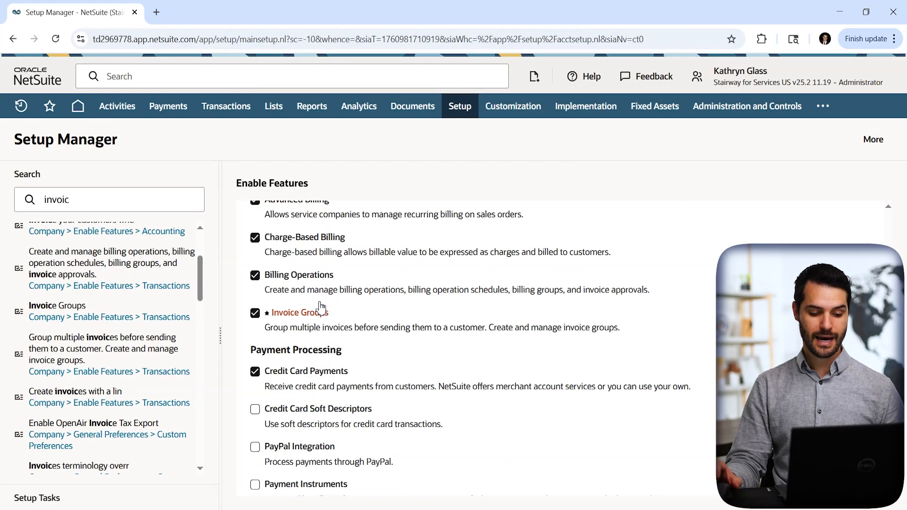